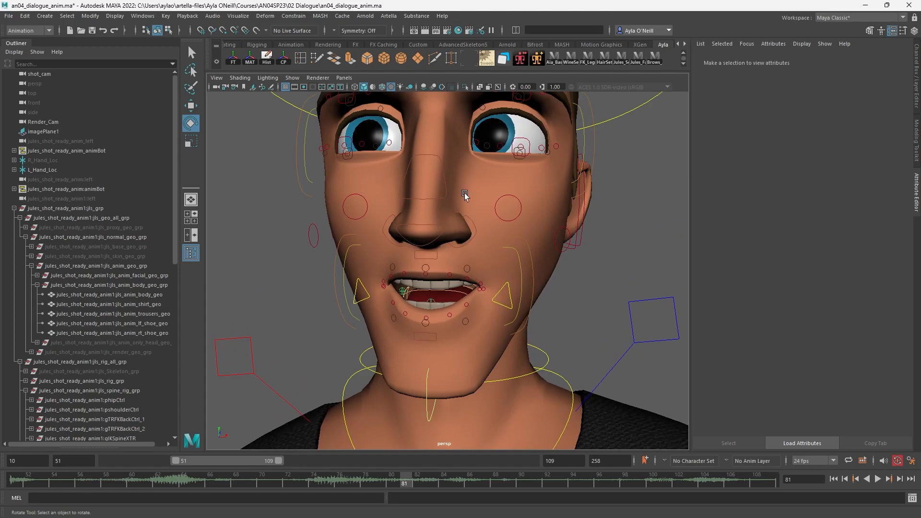
pyautogui.moveTo(359, 190)
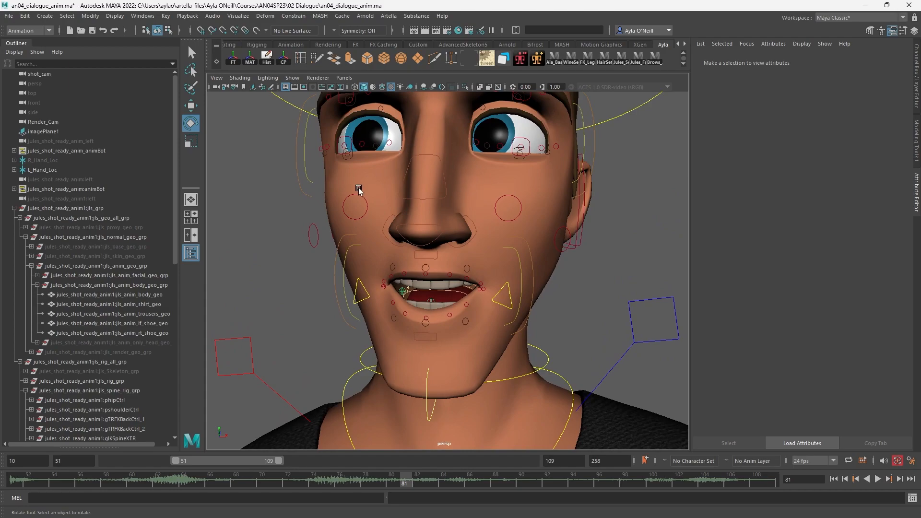
# Try picking the face in the viewport, then select and expand jls_grp in the Outliner.
pyautogui.click(508, 207)
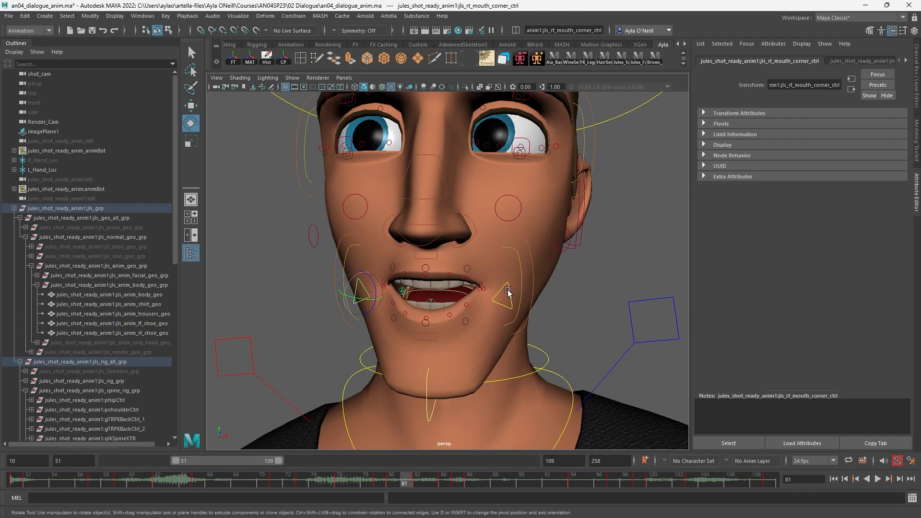
pyautogui.click(504, 294)
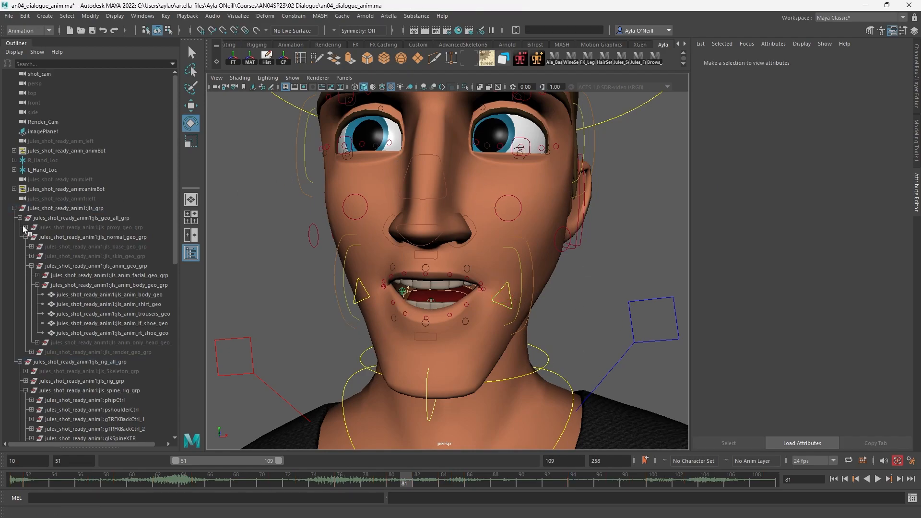
pyautogui.click(65, 208)
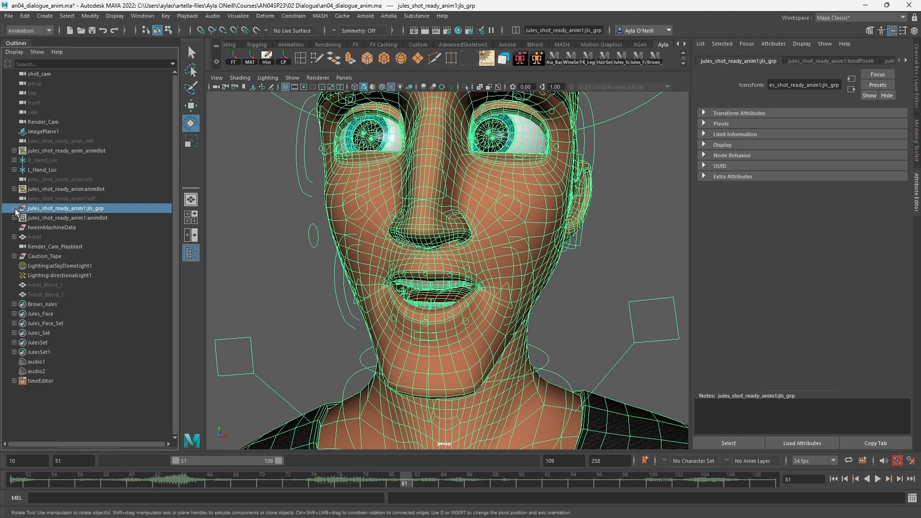
pyautogui.click(15, 208)
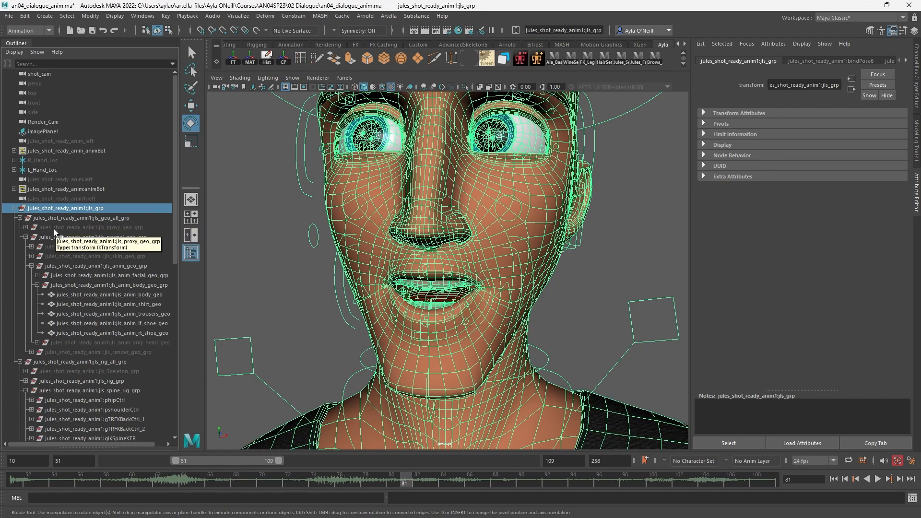
# Select the jls_anim_body_geo mesh after briefly selecting the trousers and shoe meshes.
pyautogui.click(109, 294)
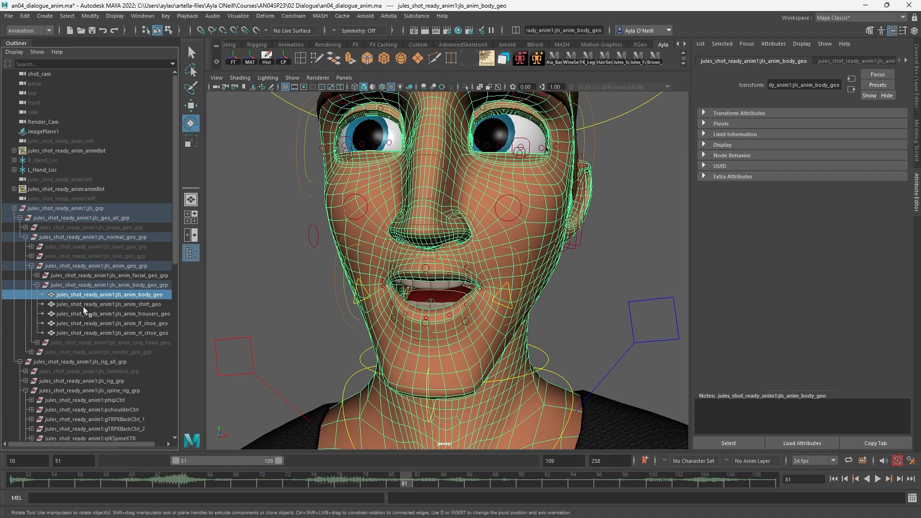
pyautogui.click(112, 313)
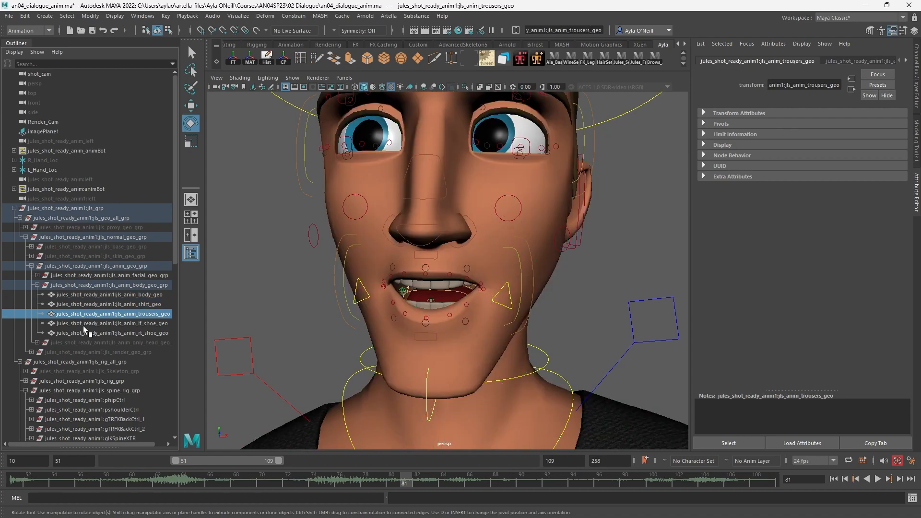
pyautogui.click(111, 294)
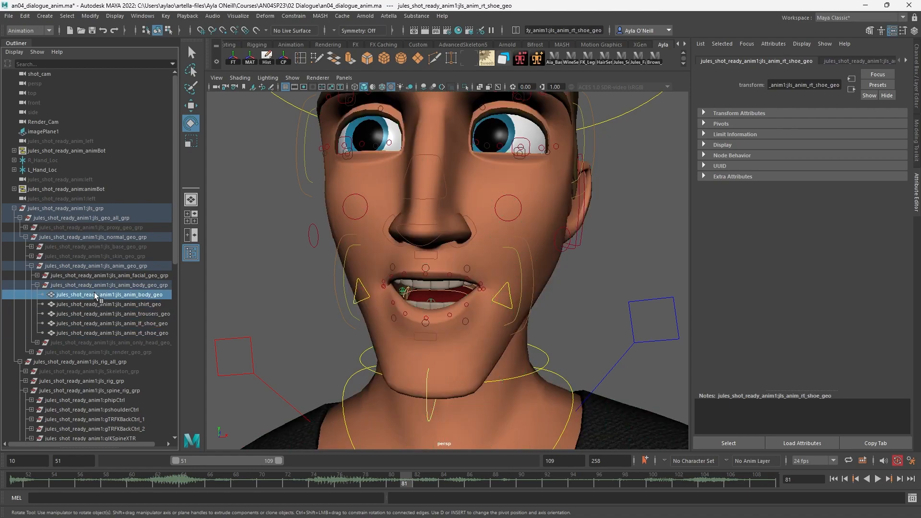
pyautogui.click(109, 295)
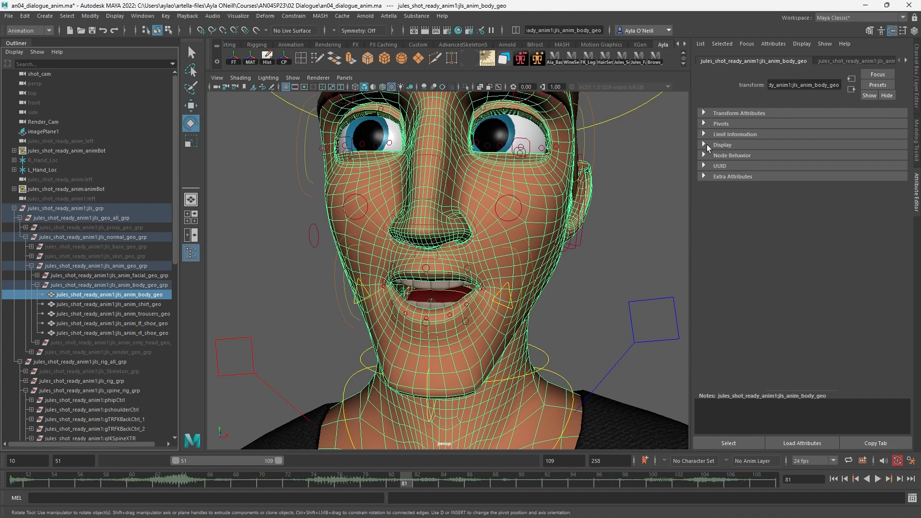
# Enable Drawing Overrides on jls_anim_body_geo with Display Type set to Normal.
pyautogui.click(722, 145)
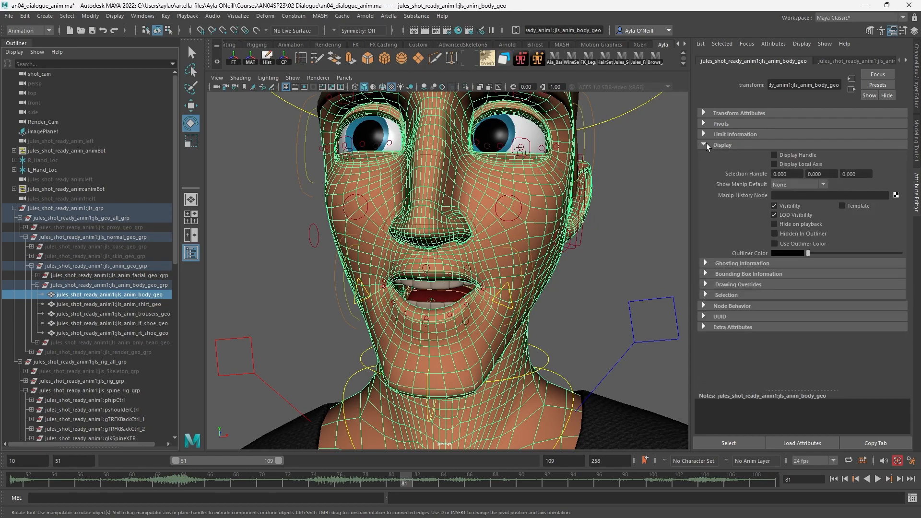
pyautogui.moveTo(708, 288)
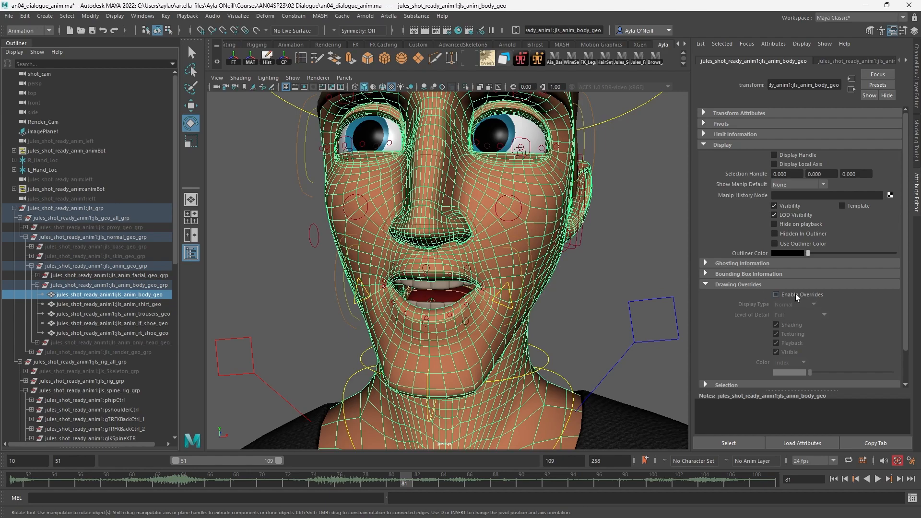
pyautogui.click(776, 295)
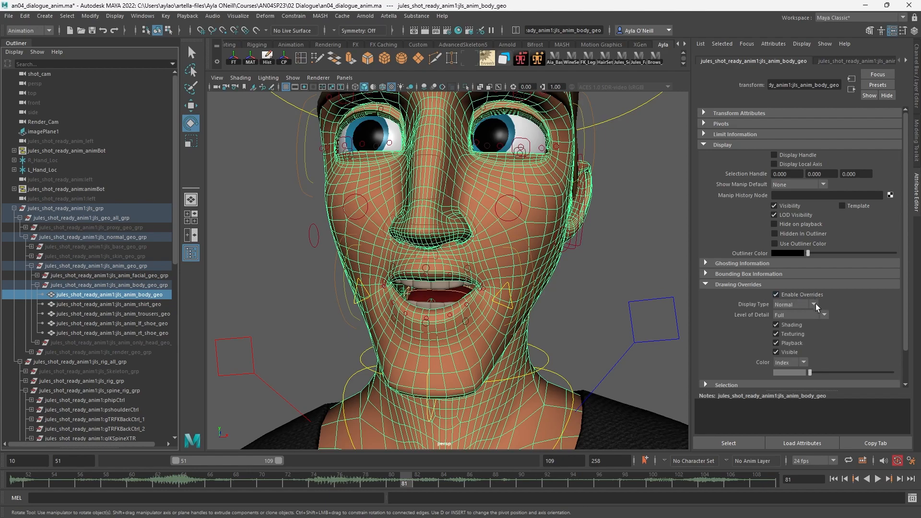
pyautogui.click(813, 304)
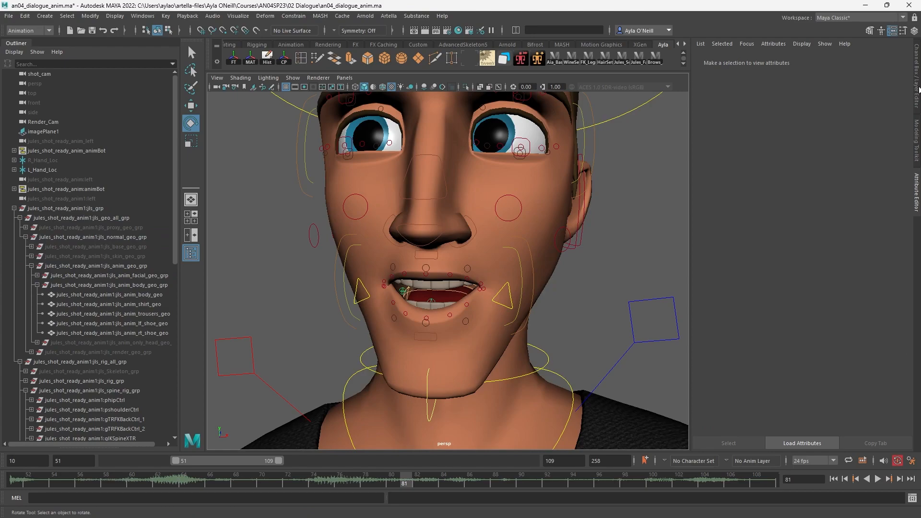
# Pick the head mesh in the viewport, switch to Vertex mode, then clear the vertices.
pyautogui.click(108, 294)
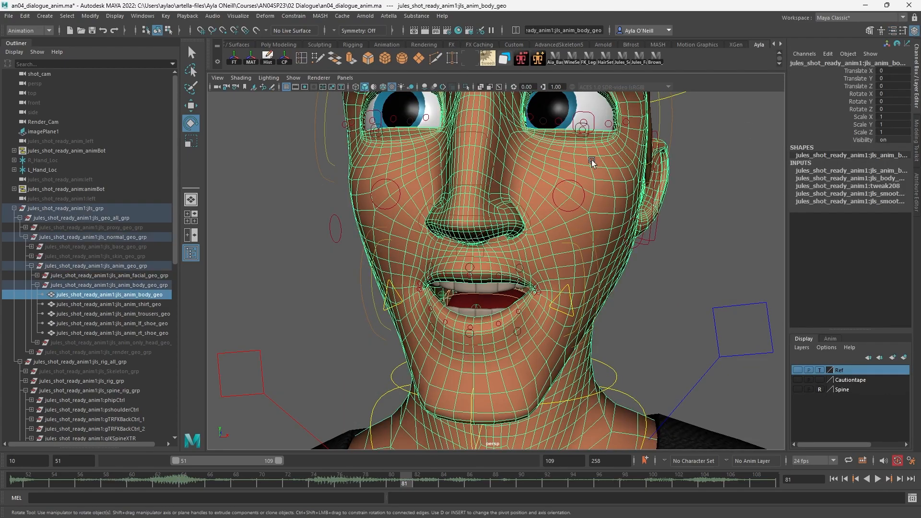
pyautogui.rightClick(467, 219)
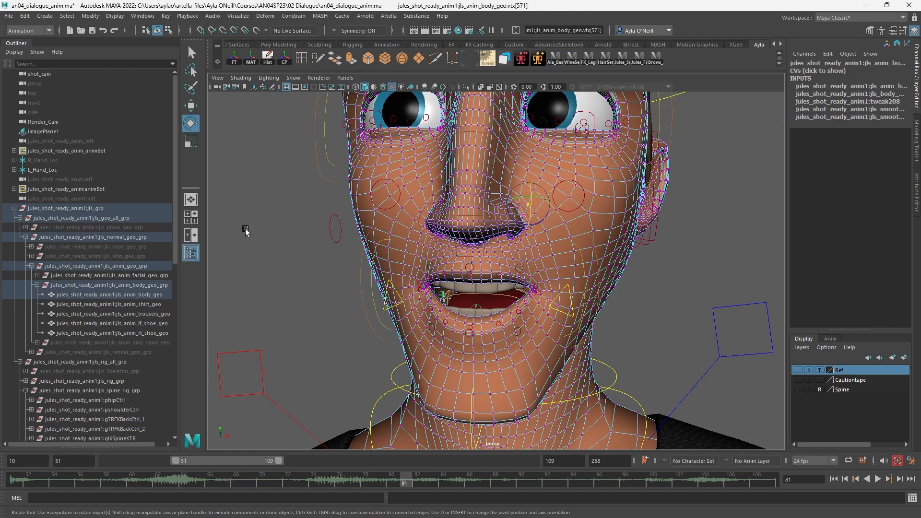
pyautogui.click(108, 294)
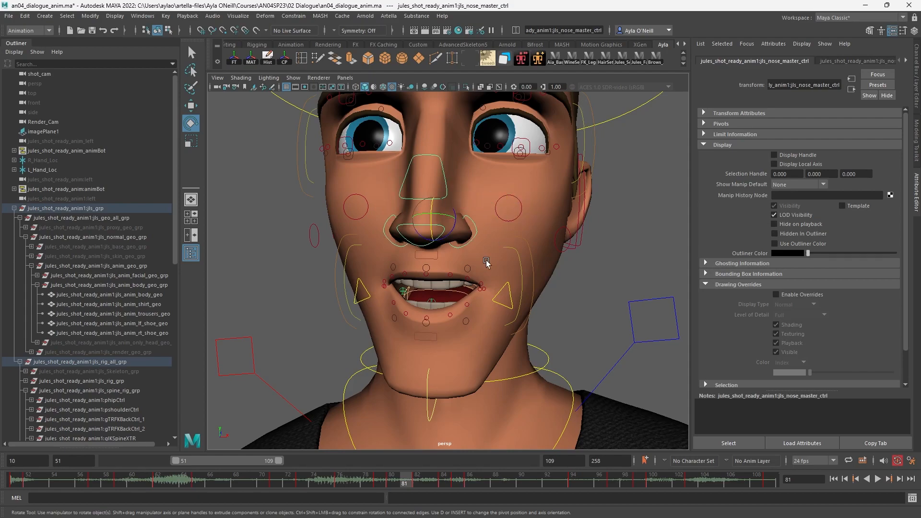
pyautogui.moveTo(531, 195)
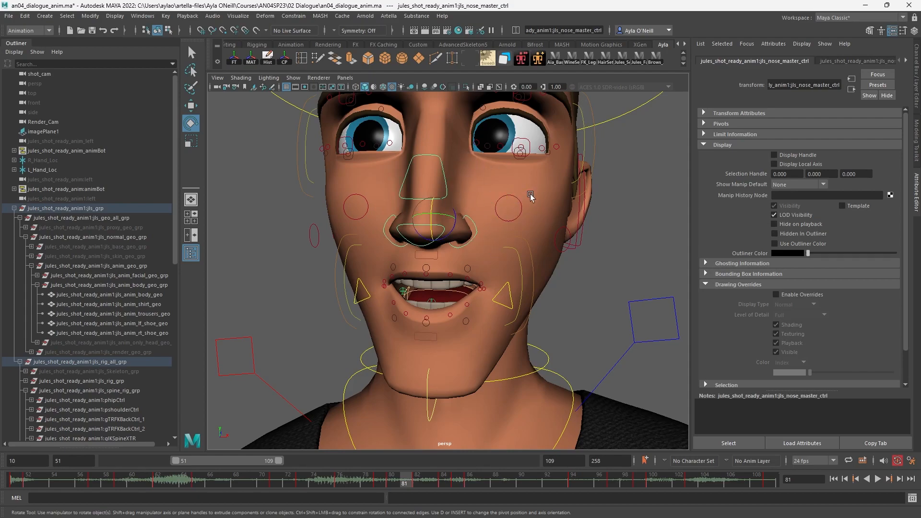
pyautogui.moveTo(482, 279)
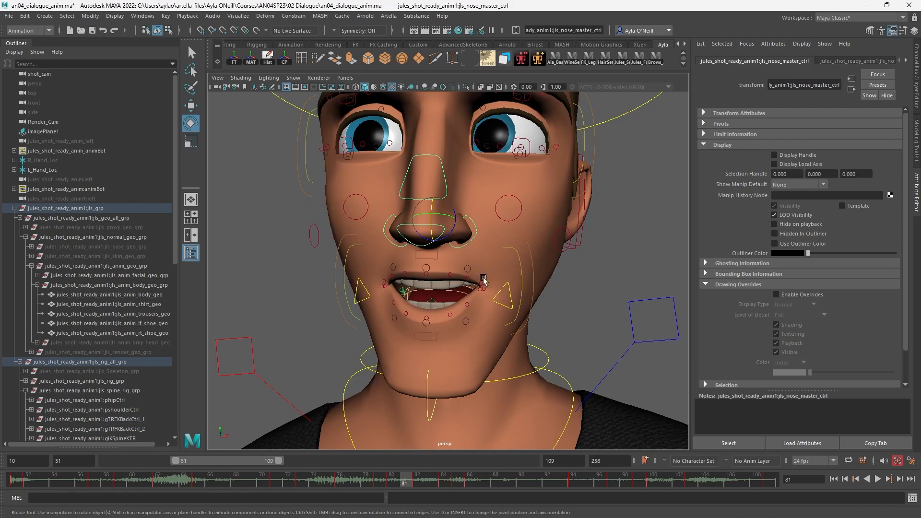